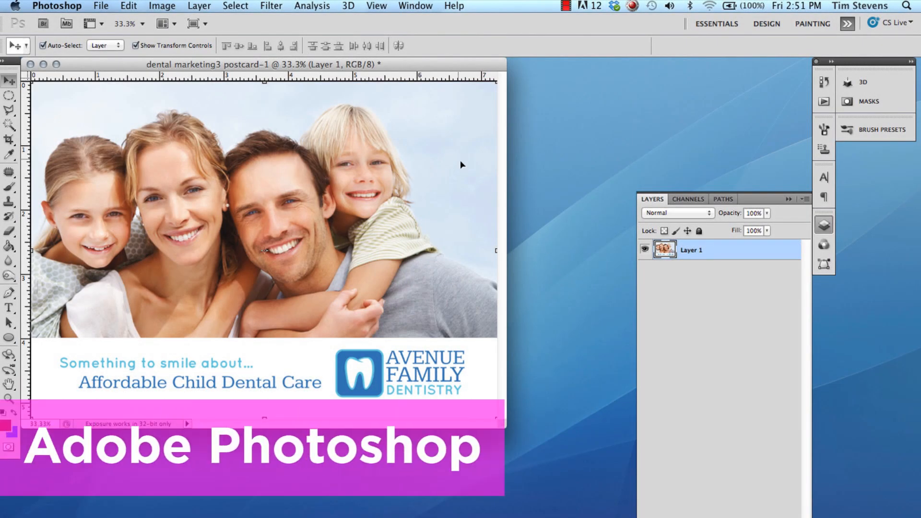
# Step: Set the CMYK working space to Coated GRACoL 2006 (ISO 12647-2:2004) in Color Settings
pyautogui.click(128, 5)
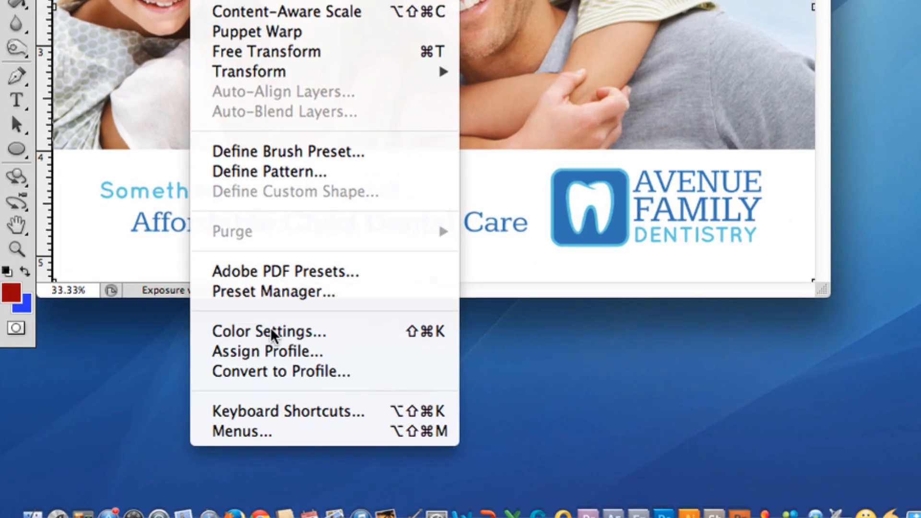
pyautogui.click(269, 331)
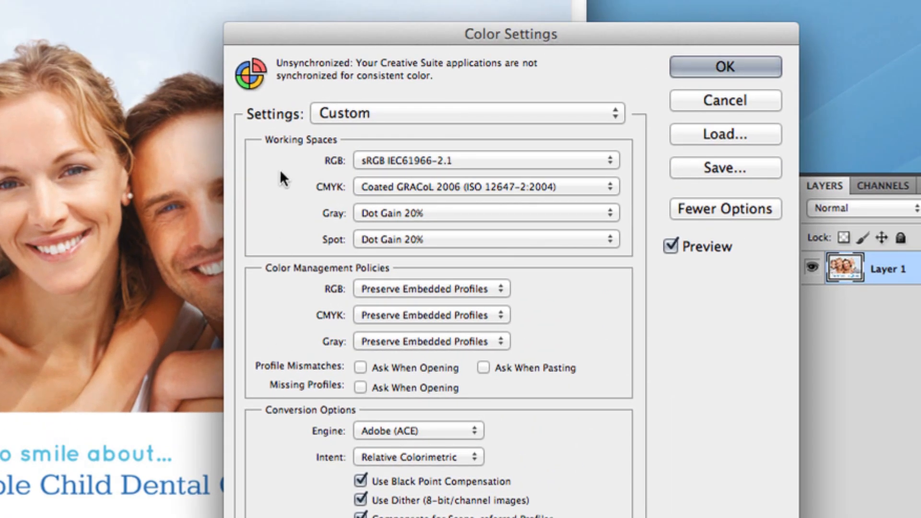
pyautogui.moveTo(345, 195)
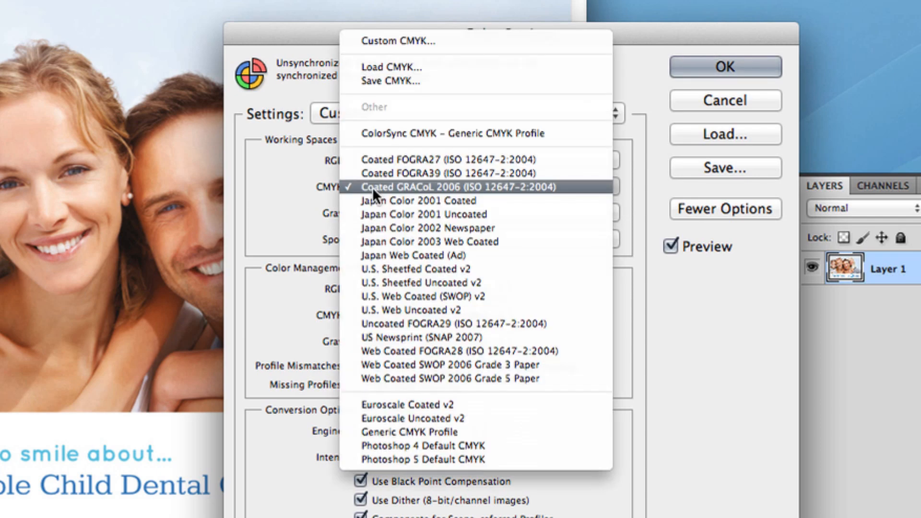
pyautogui.click(458, 186)
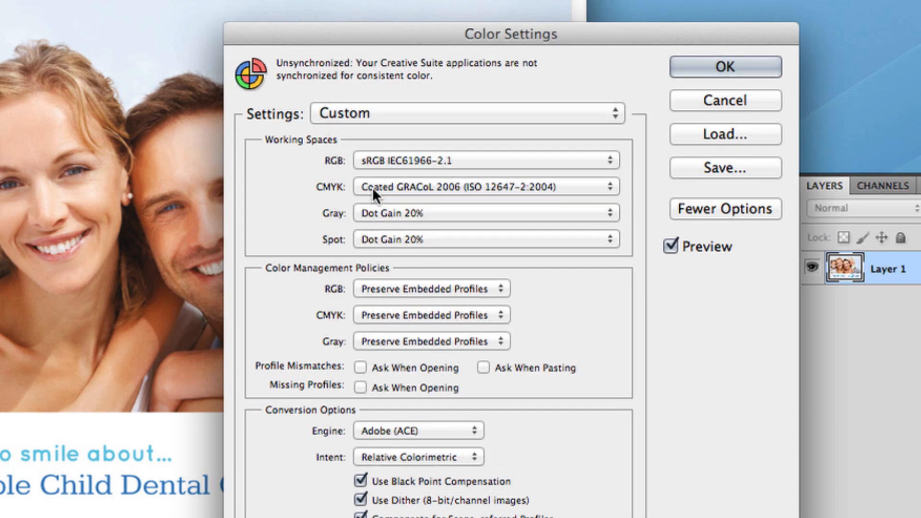
pyautogui.click(724, 66)
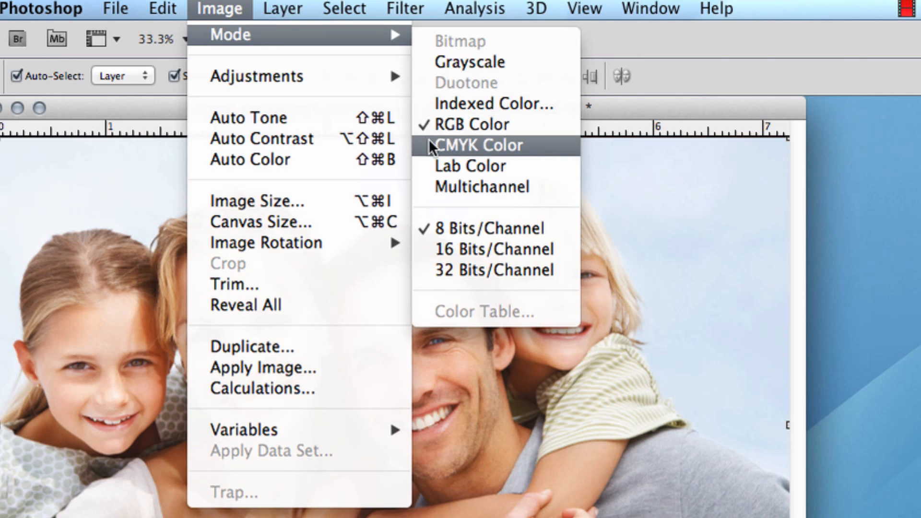
# Step: Convert the postcard to CMYK Color mode, accepting the GRACoL profile conversion
pyautogui.click(479, 144)
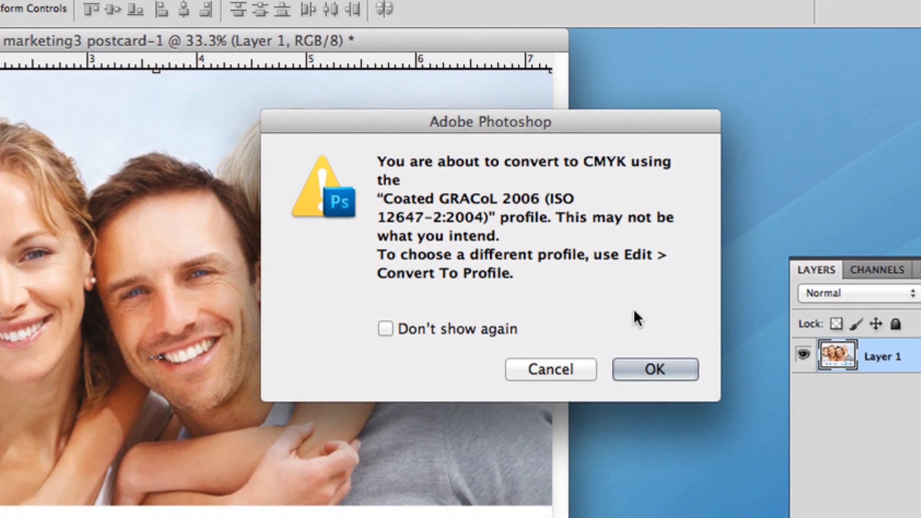
pyautogui.click(654, 369)
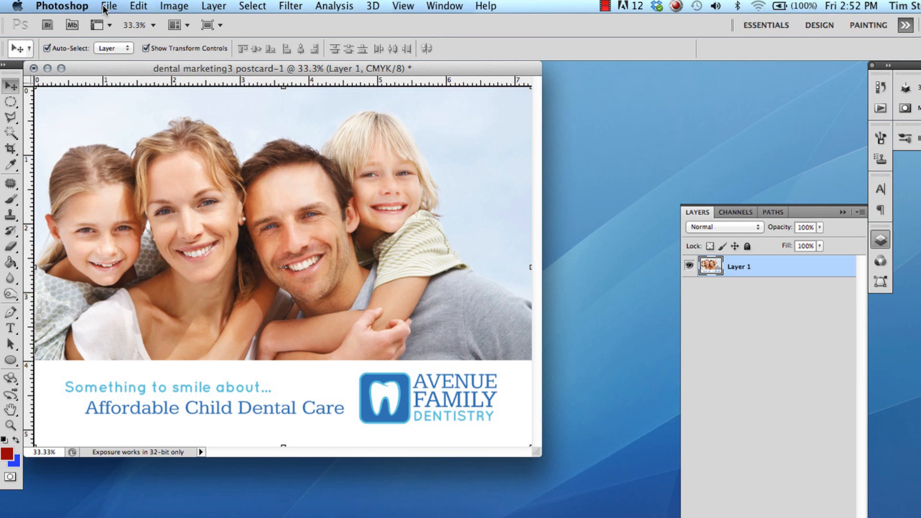
# Step: Save the postcard as Photoshop PDF and bring up the Output colour options
pyautogui.click(109, 5)
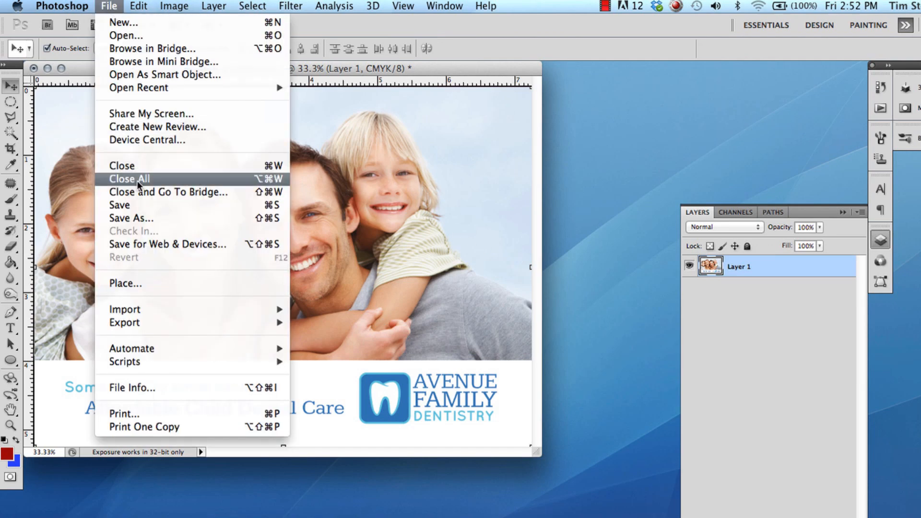
pyautogui.click(132, 218)
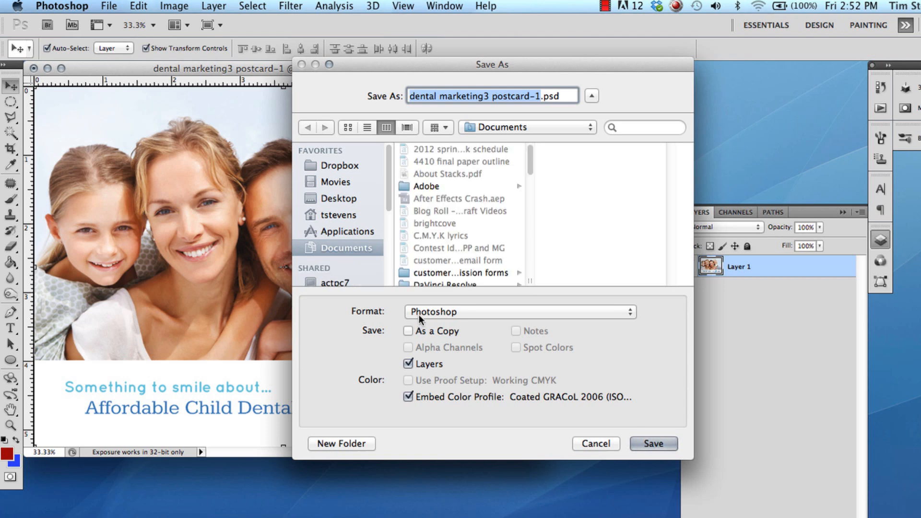
pyautogui.click(518, 311)
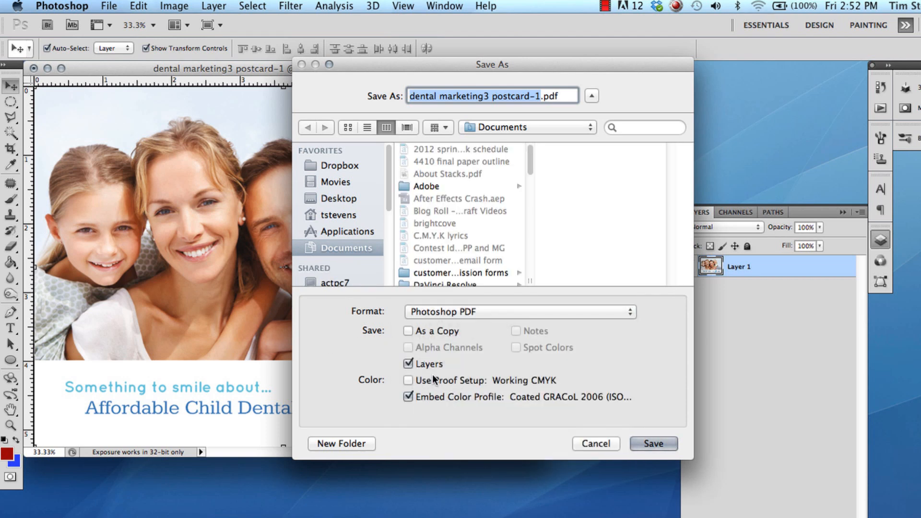
pyautogui.click(652, 443)
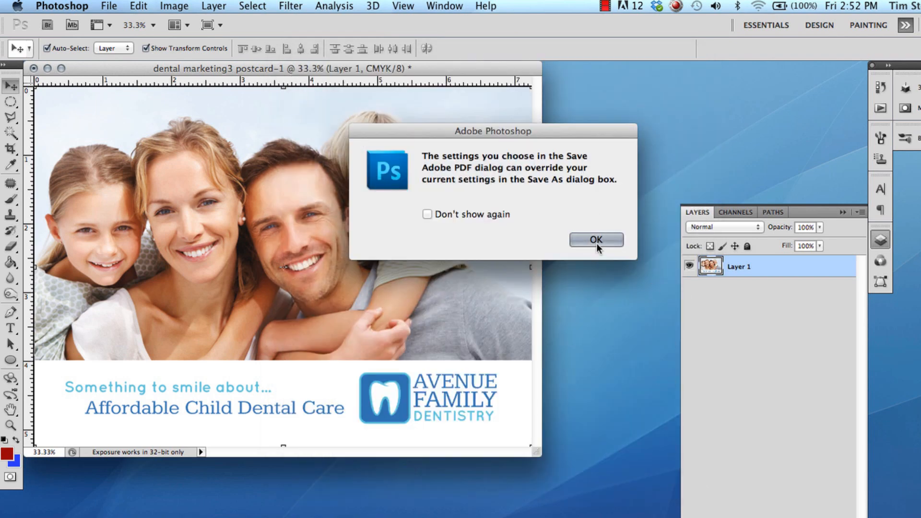
pyautogui.click(595, 239)
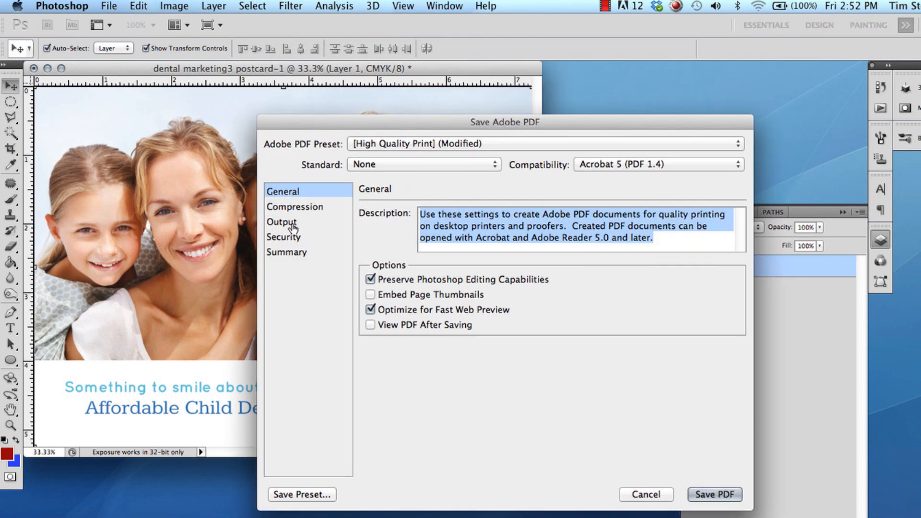
pyautogui.click(282, 222)
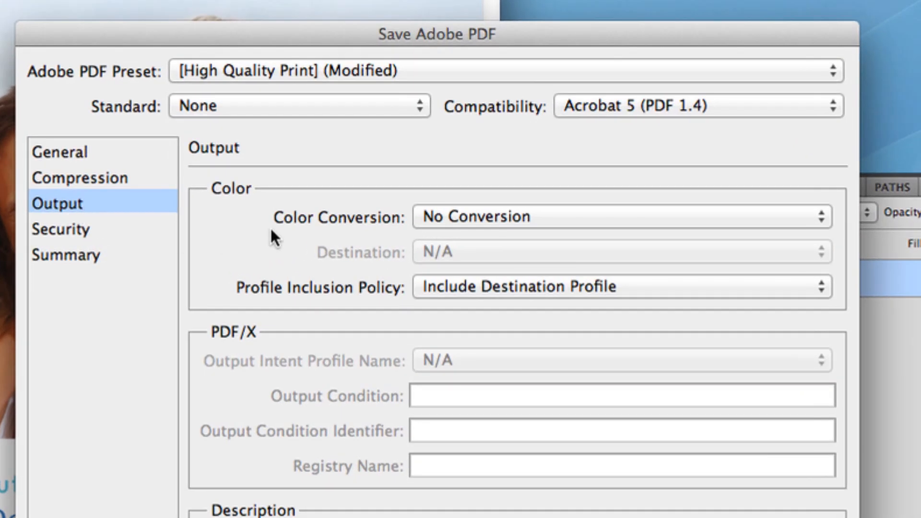
pyautogui.moveTo(465, 228)
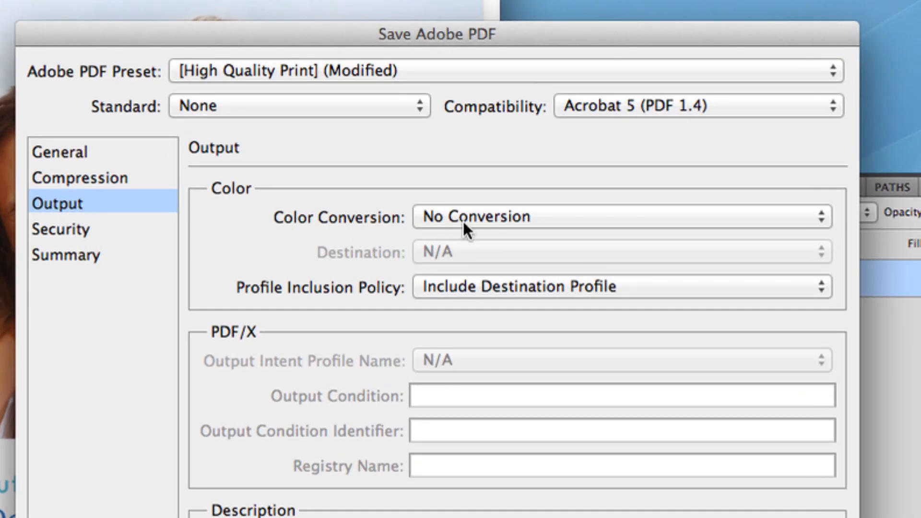
pyautogui.moveTo(381, 265)
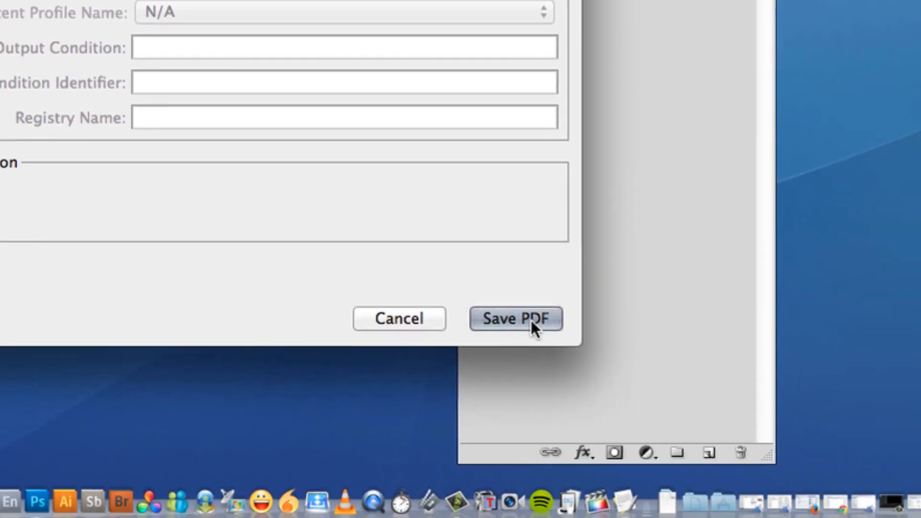
pyautogui.moveTo(531, 327)
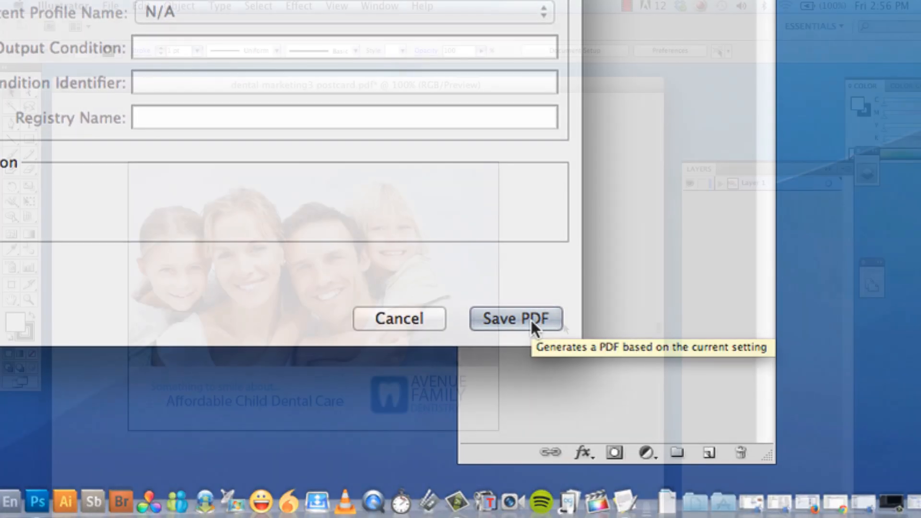
pyautogui.click(514, 318)
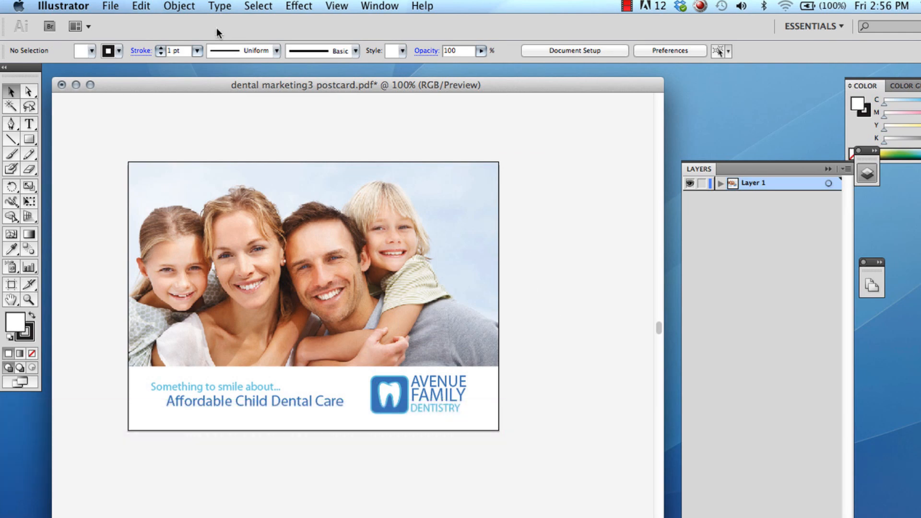
pyautogui.click(139, 6)
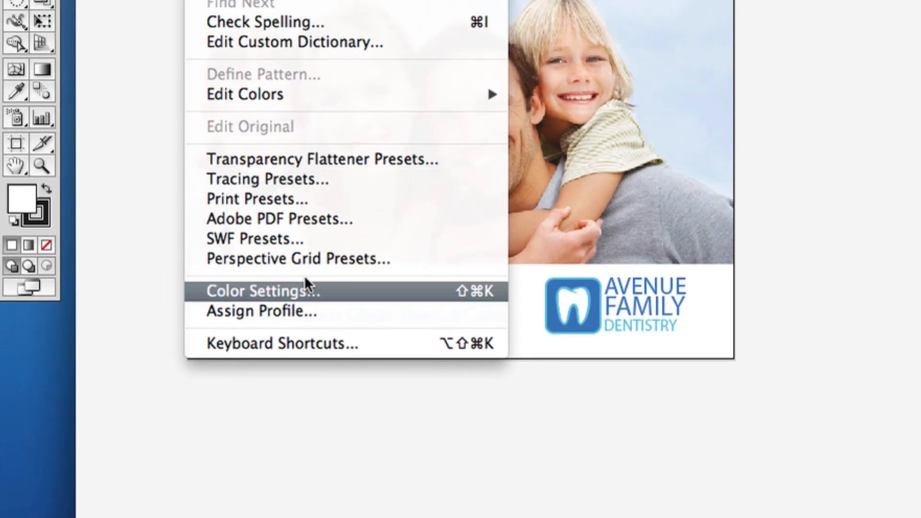
pyautogui.click(260, 291)
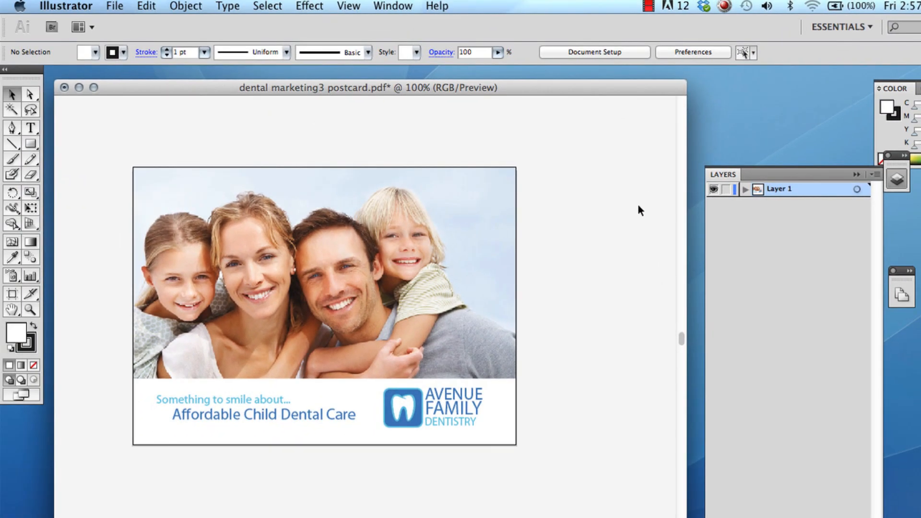
pyautogui.click(114, 6)
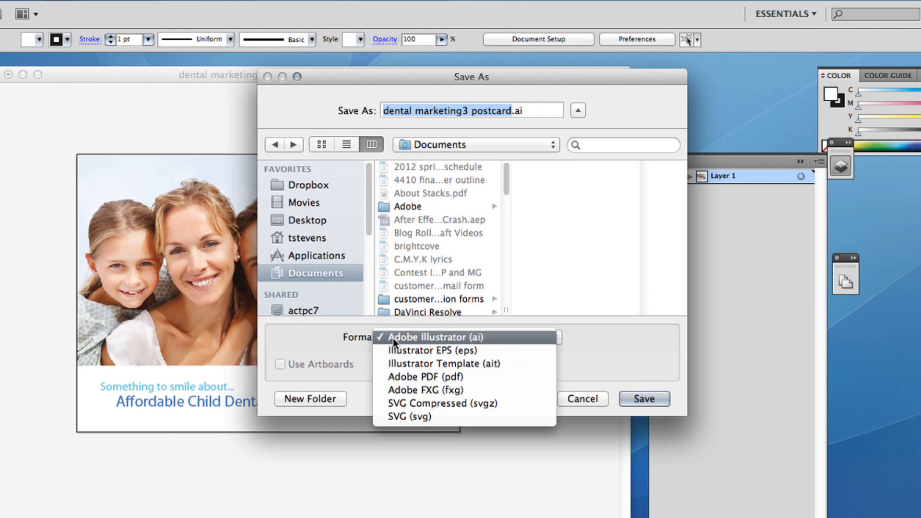
# Step: Save the Illustrator postcard as Adobe PDF after reviewing the Output settings
pyautogui.click(419, 376)
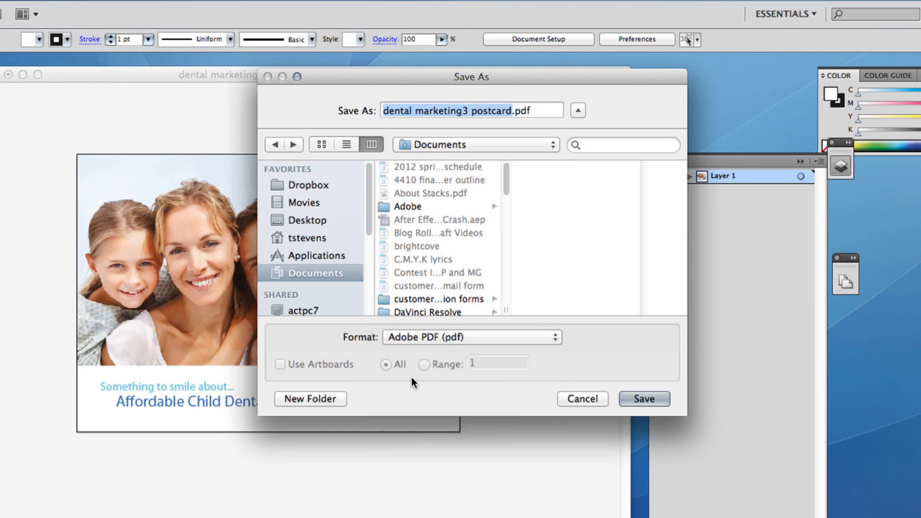
pyautogui.click(643, 398)
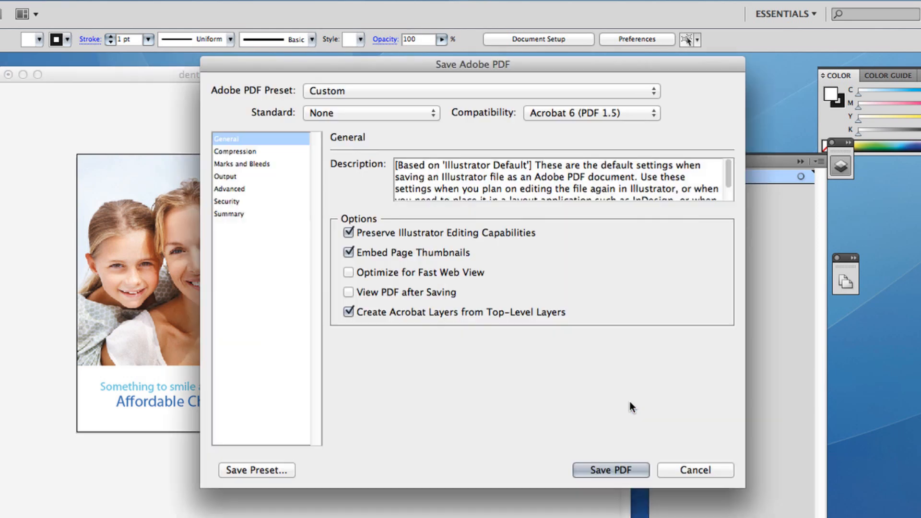
pyautogui.click(225, 176)
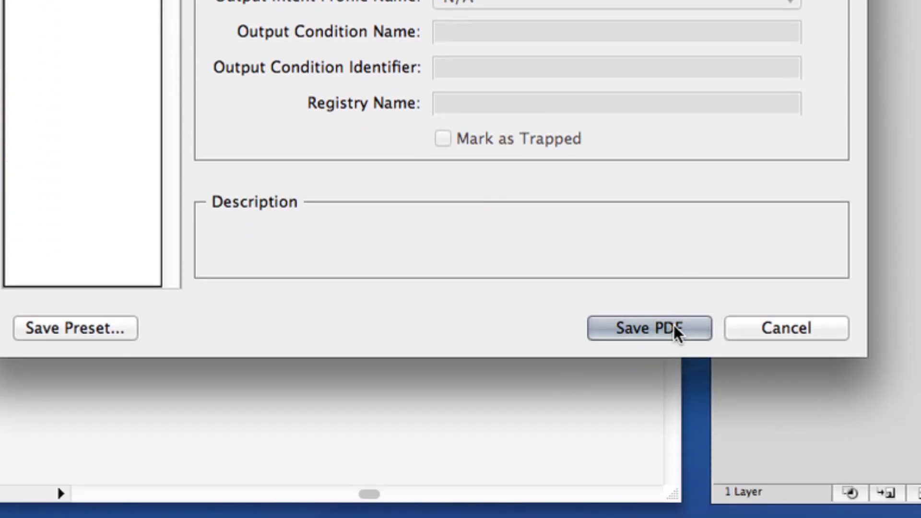
pyautogui.click(648, 327)
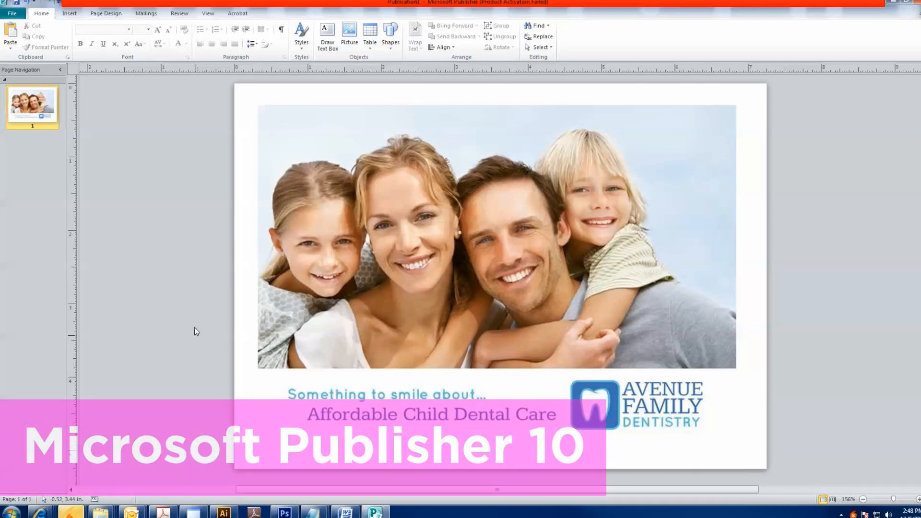
# Step: Set the Publisher 2010 color model to Process colors (CMYK) via Commercial Print Settings
pyautogui.click(20, 26)
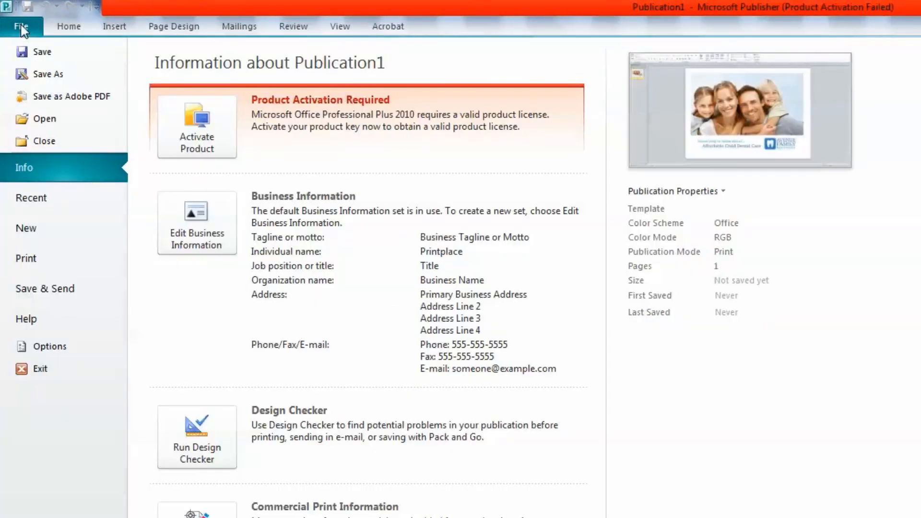
pyautogui.scroll(-3)
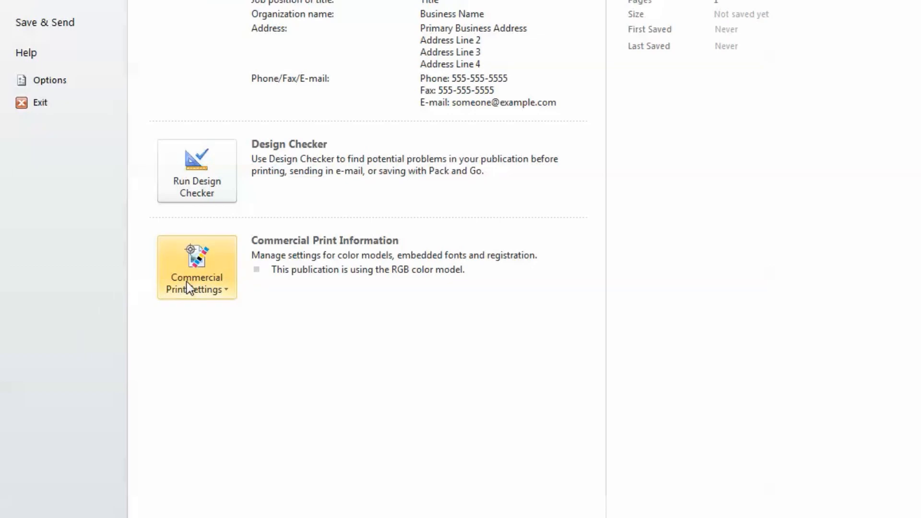
pyautogui.click(196, 267)
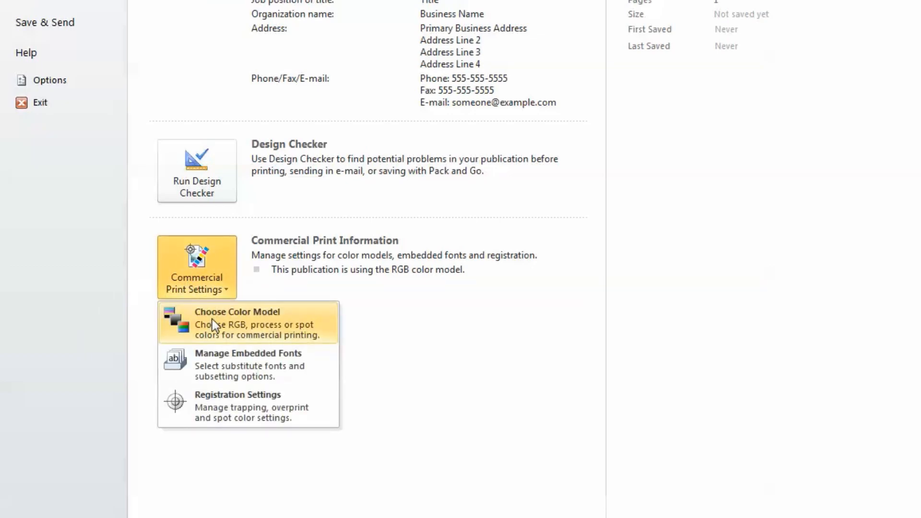
pyautogui.click(237, 323)
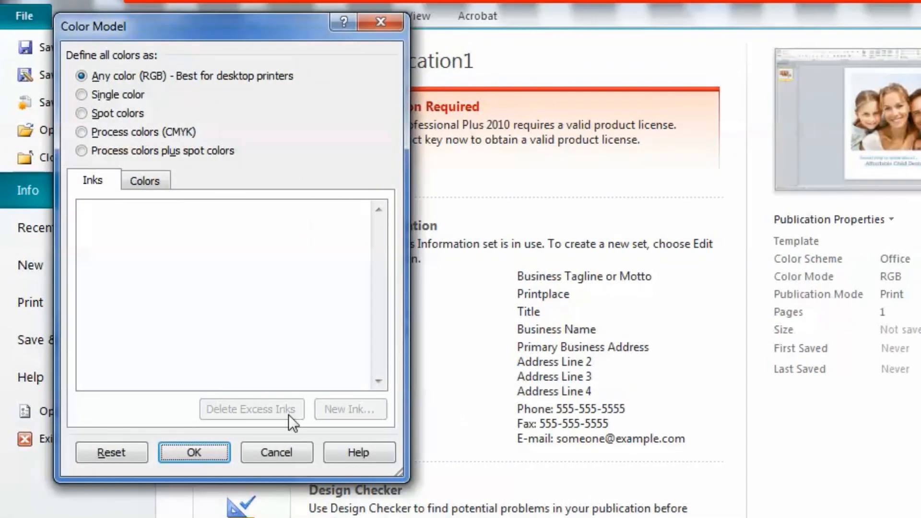
pyautogui.click(81, 131)
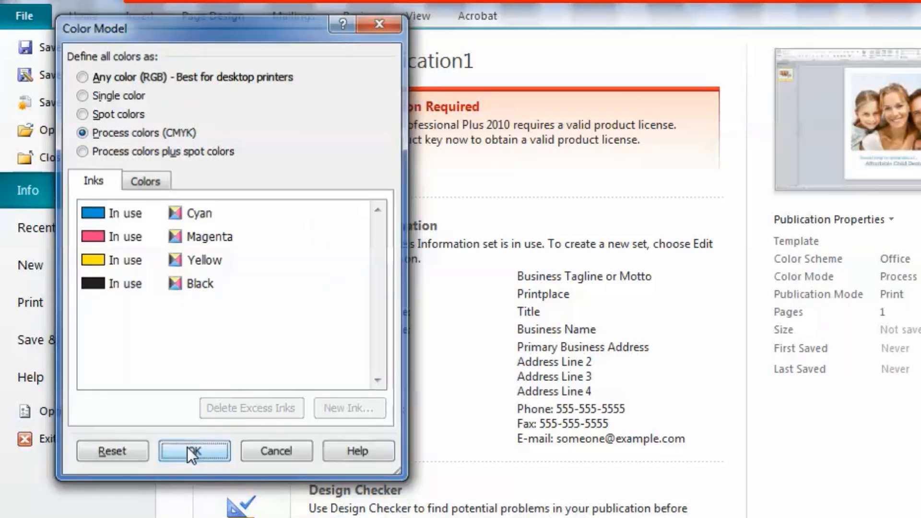
pyautogui.click(193, 450)
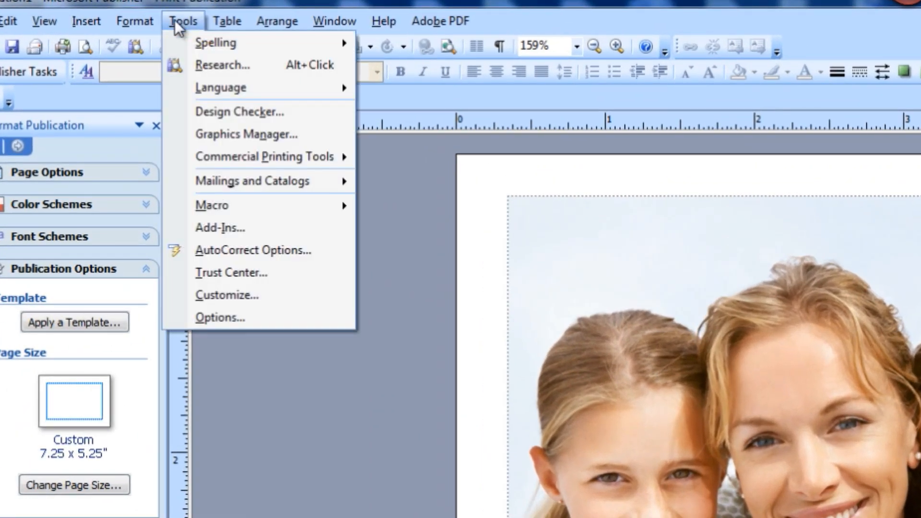
pyautogui.moveTo(264, 156)
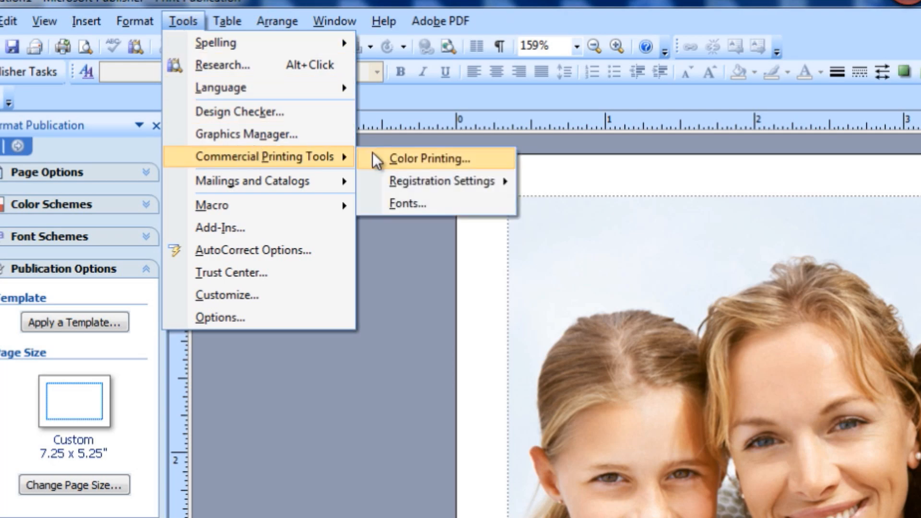
# Step: Choose Process colors (CMYK) in Publisher 2007's Color Printing settings
pyautogui.click(429, 158)
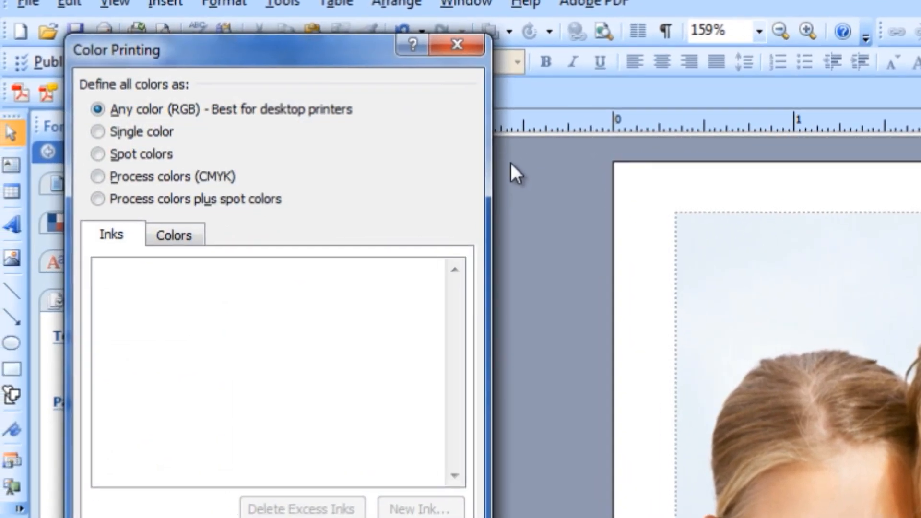
pyautogui.click(97, 176)
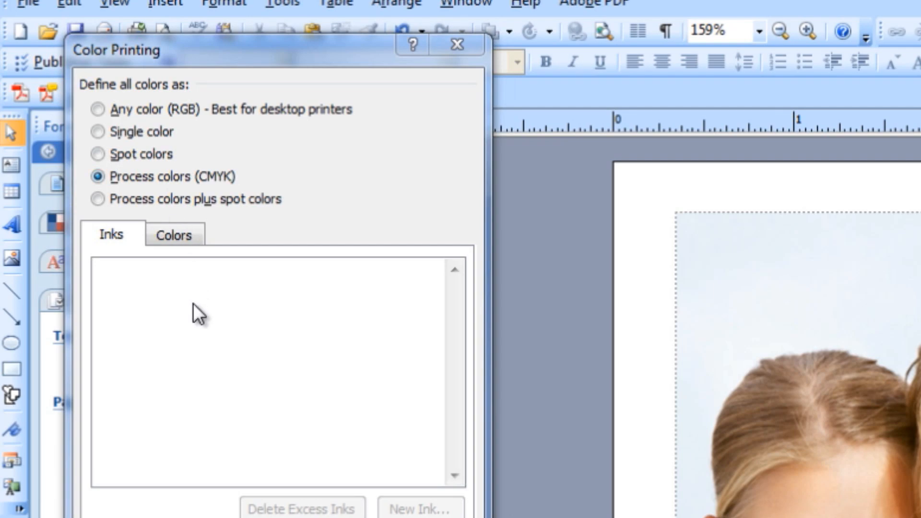